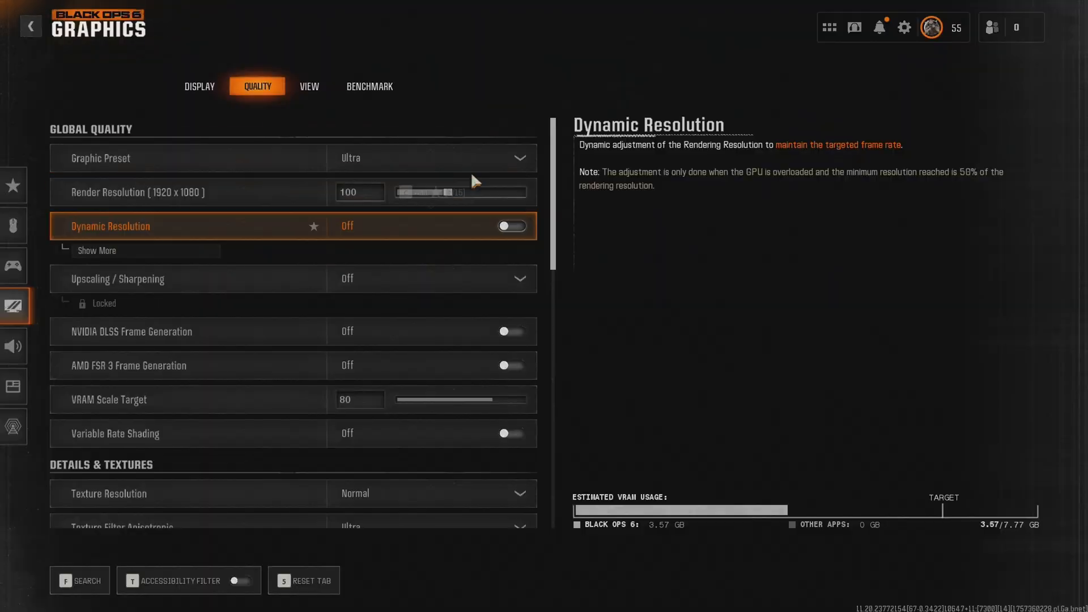
# Drag the Render Resolution slider down to 50 (960x540) and back up.
pyautogui.moveTo(451, 192); pyautogui.dragTo(410, 192)
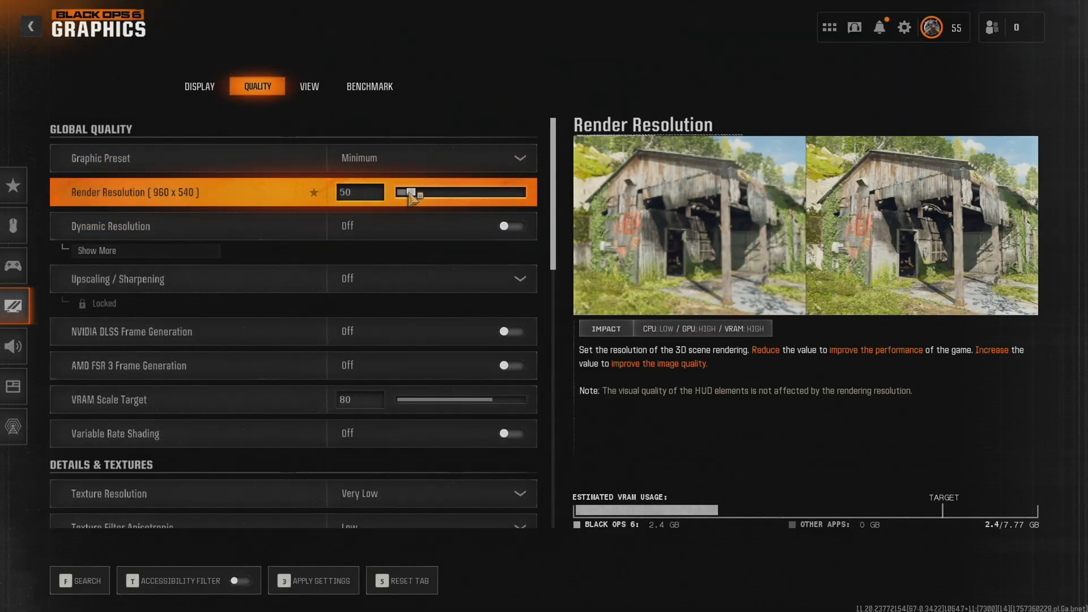
pyautogui.moveTo(410, 193); pyautogui.dragTo(448, 192)
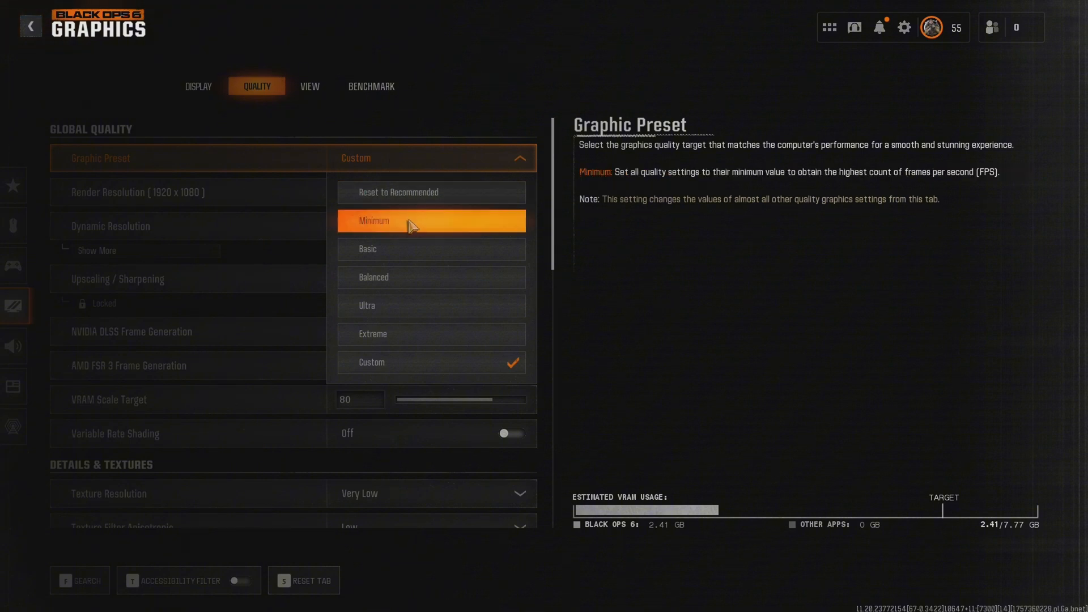
pyautogui.moveTo(431, 276)
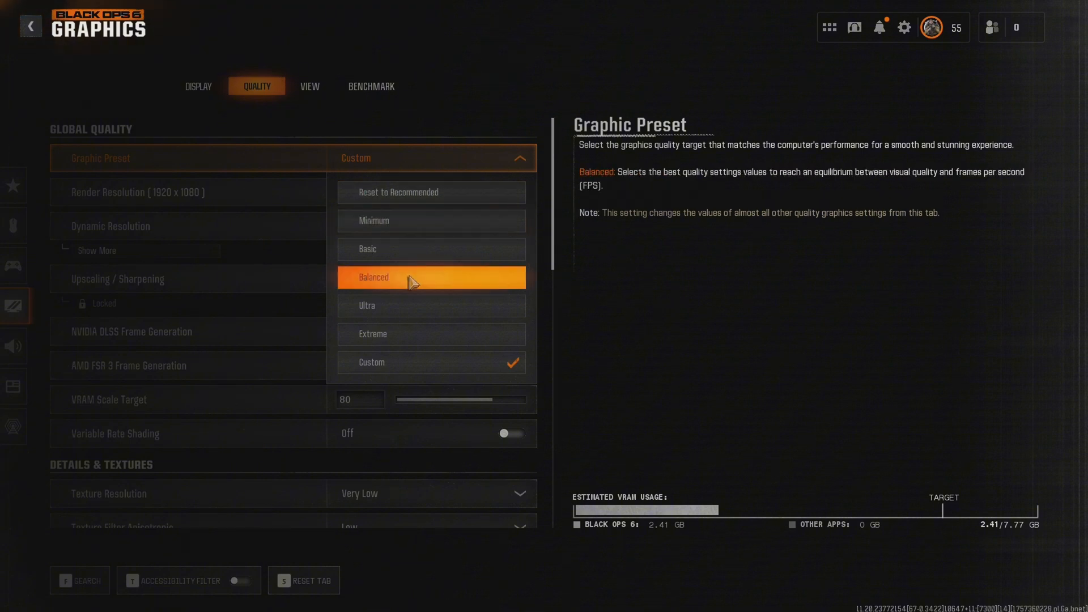